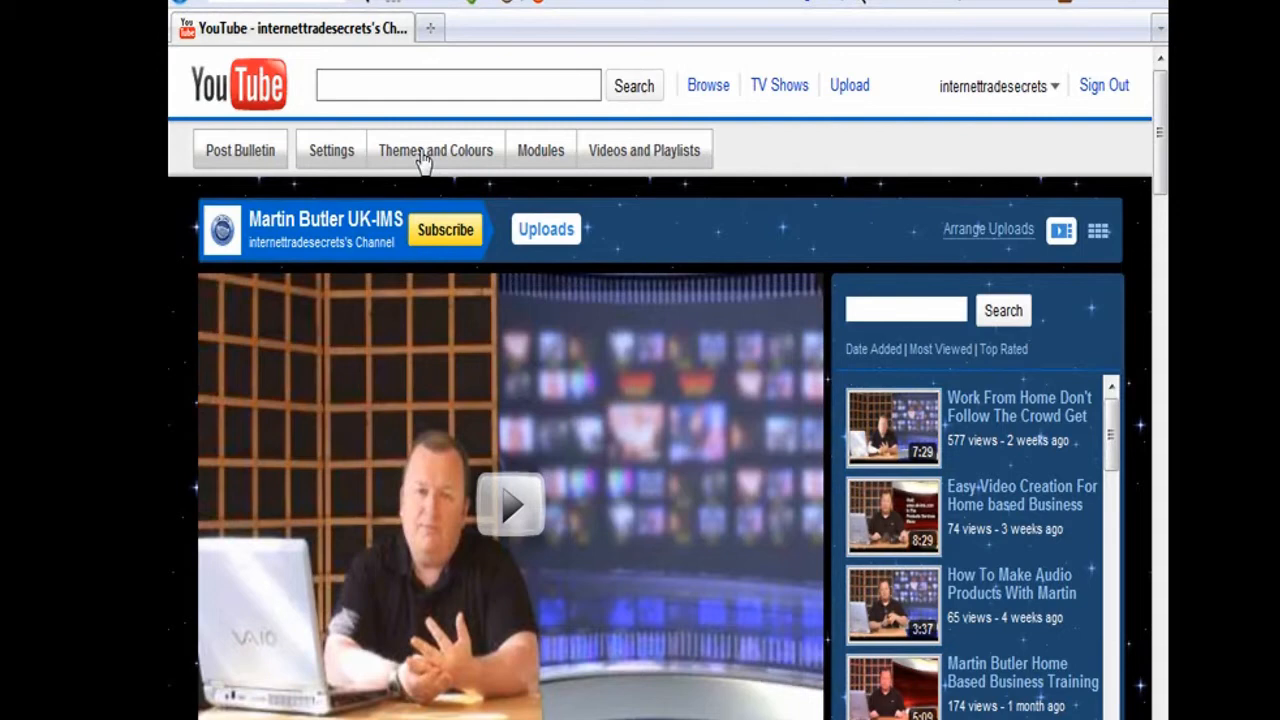
- Open the channel's Themes and Colours panel and reveal its advanced options
left_click(435, 150)
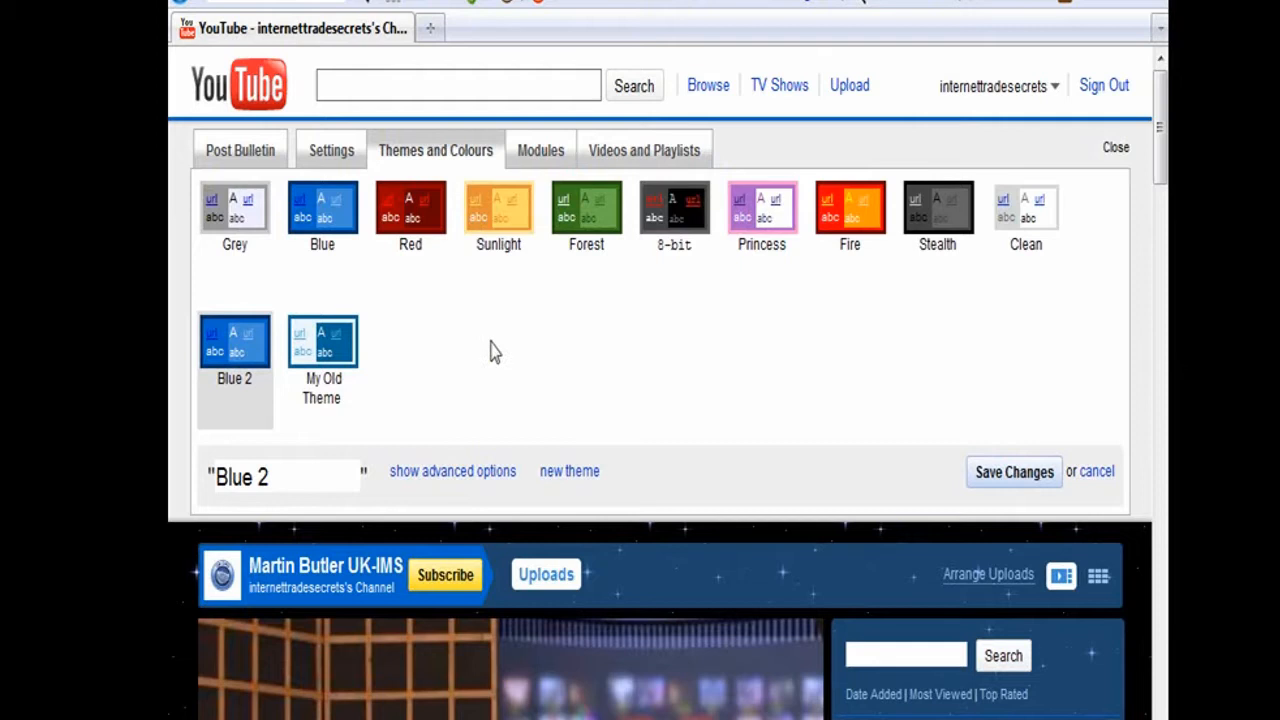
left_click(452, 470)
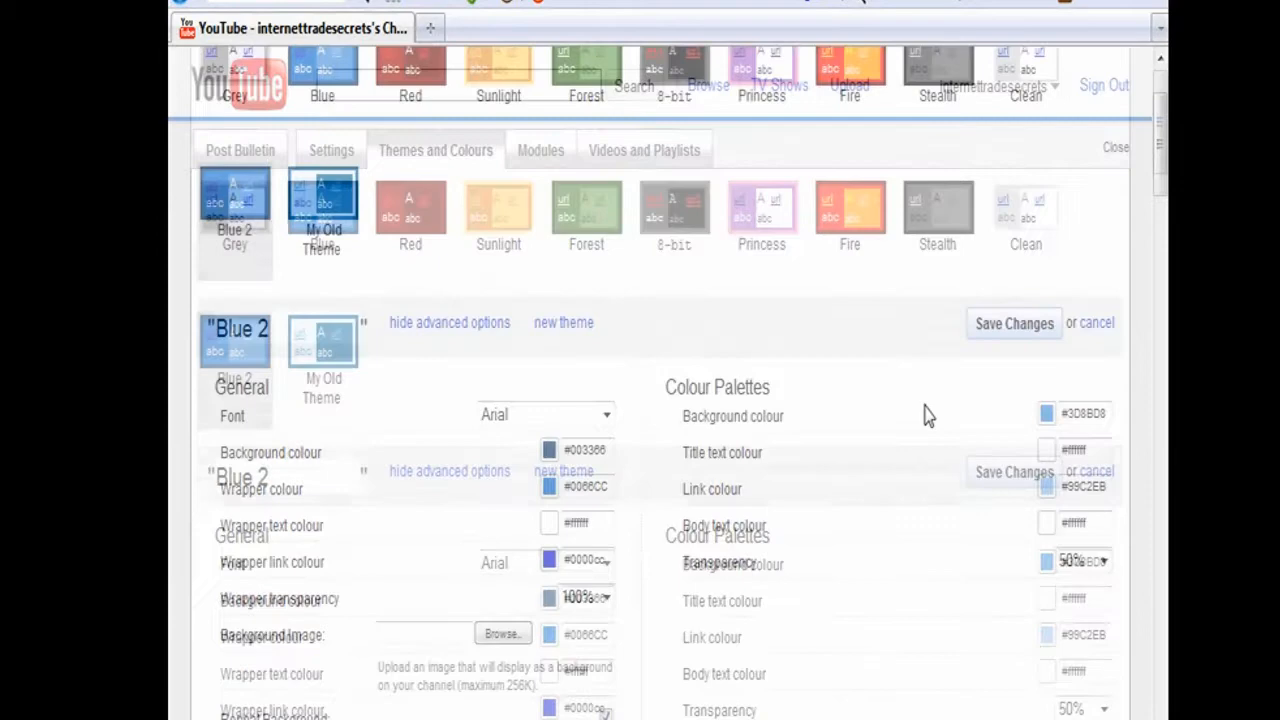
scroll("down", 3)
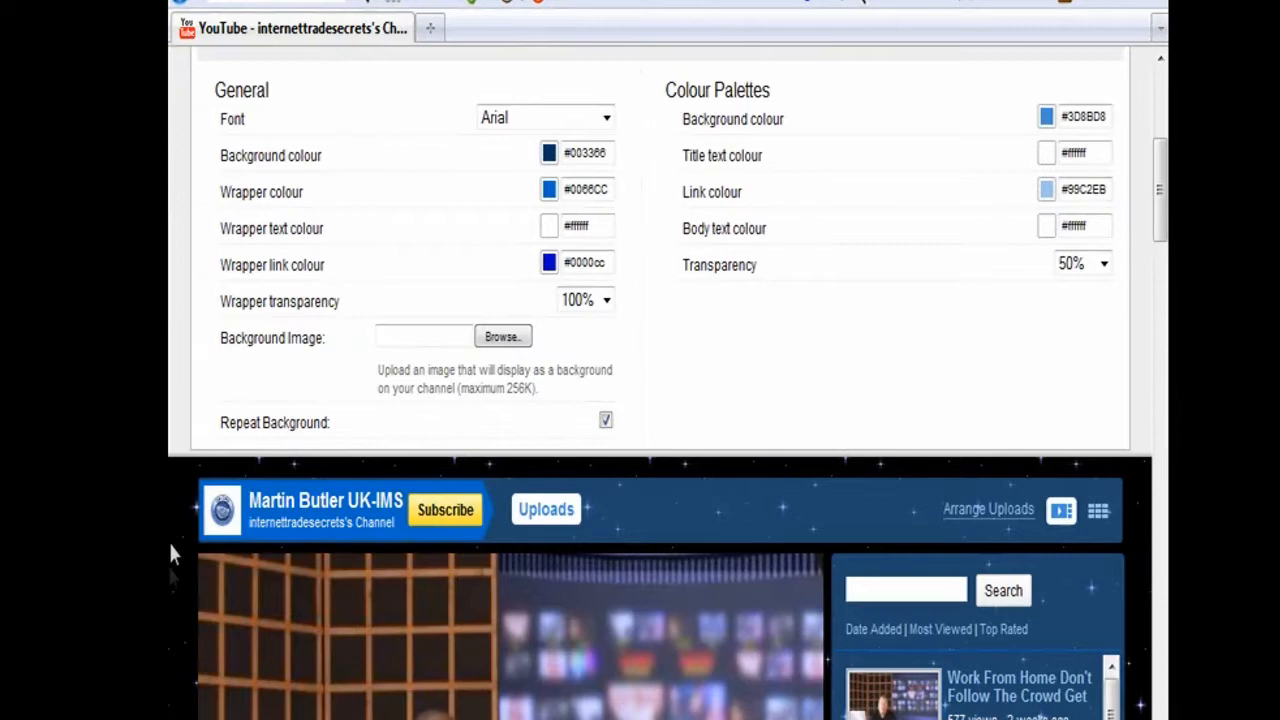
scroll("down", 3)
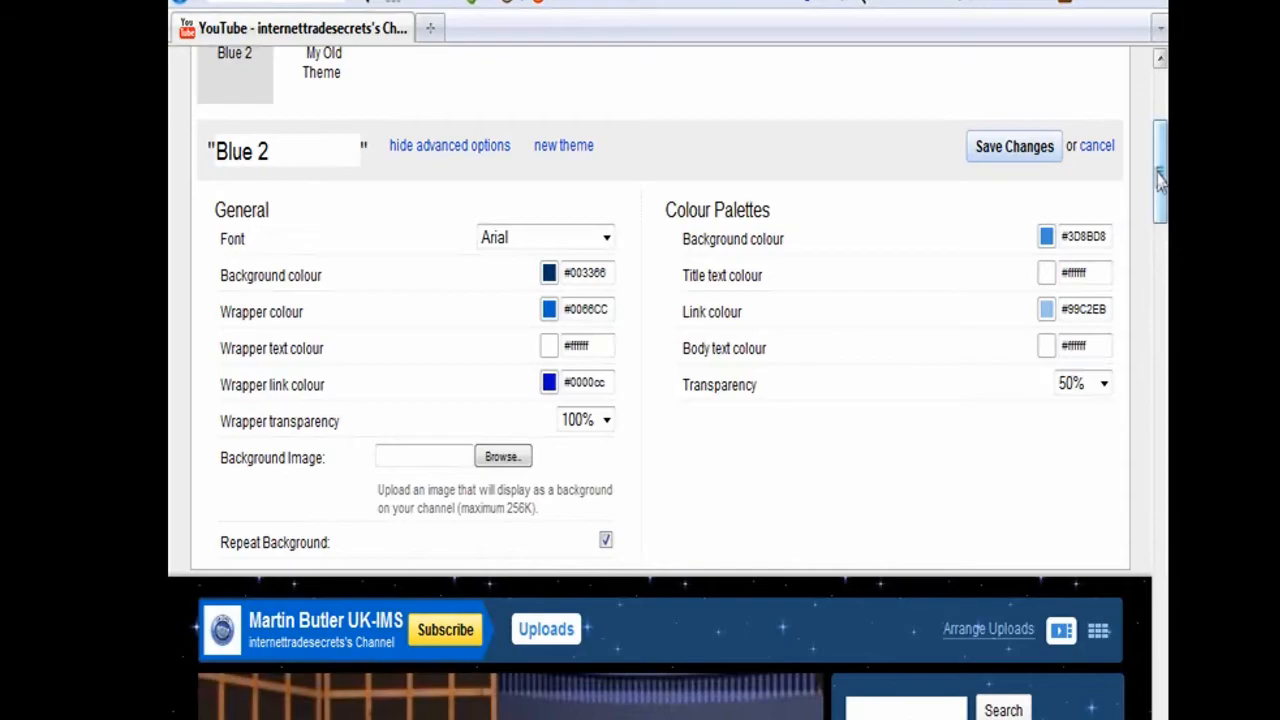
scroll("down", 3)
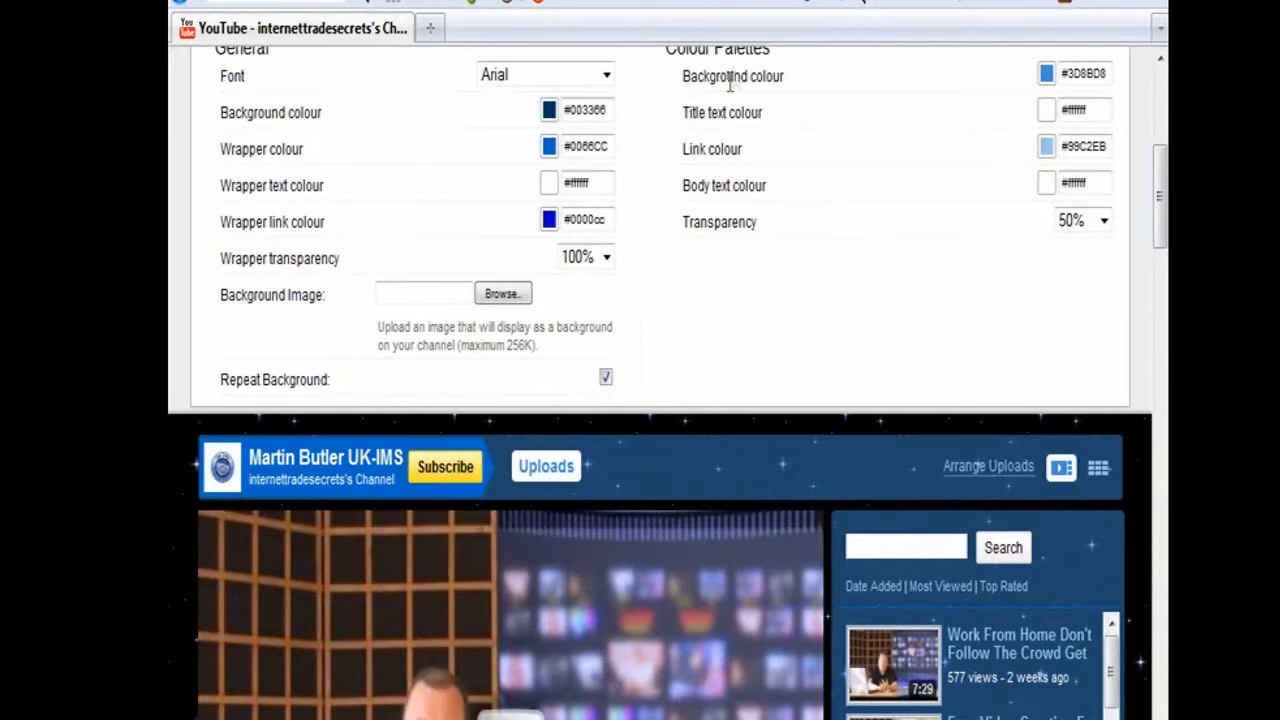
- Set Colour Palettes Transparency to None for solid blue content panels
left_click(1081, 220)
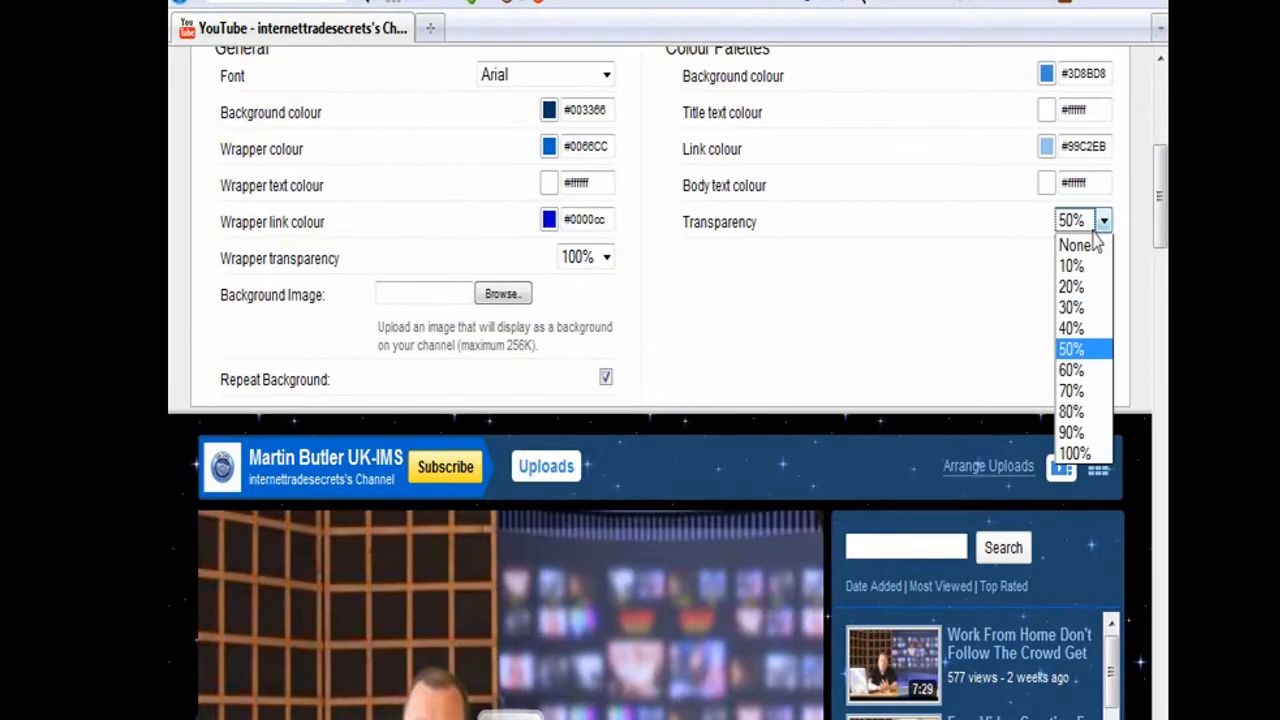
left_click(1074, 245)
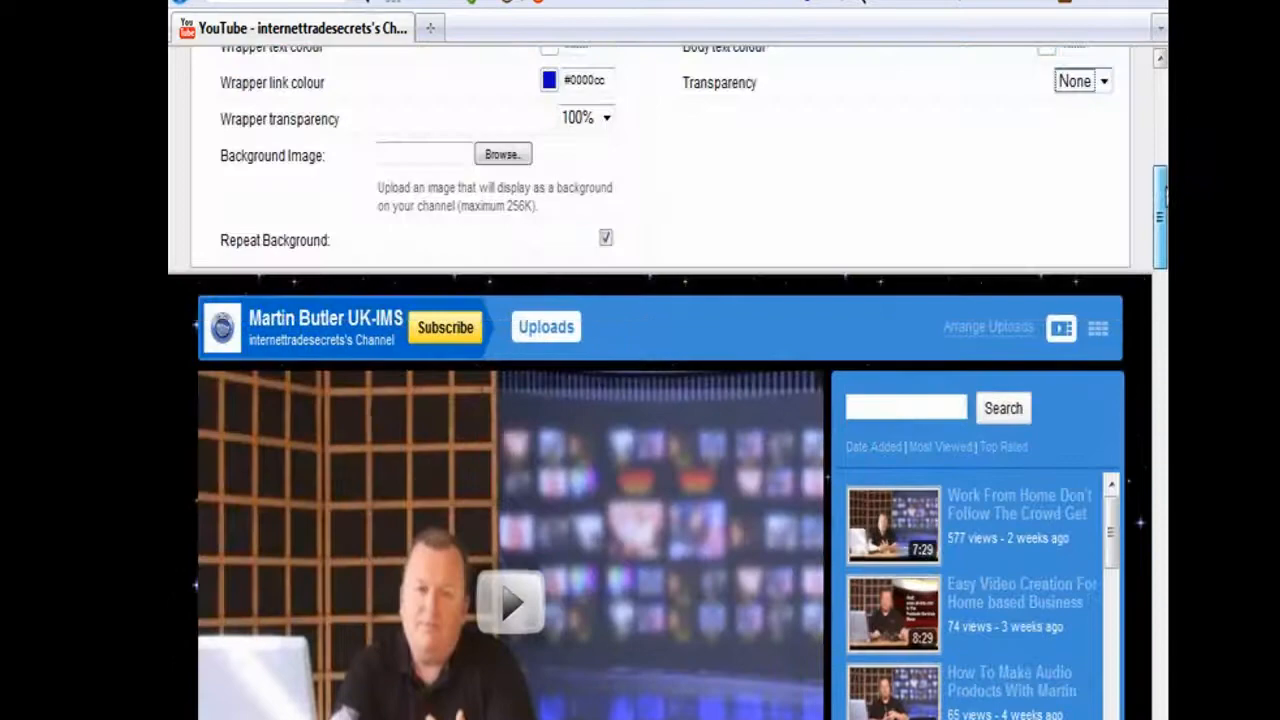
scroll("down", 3)
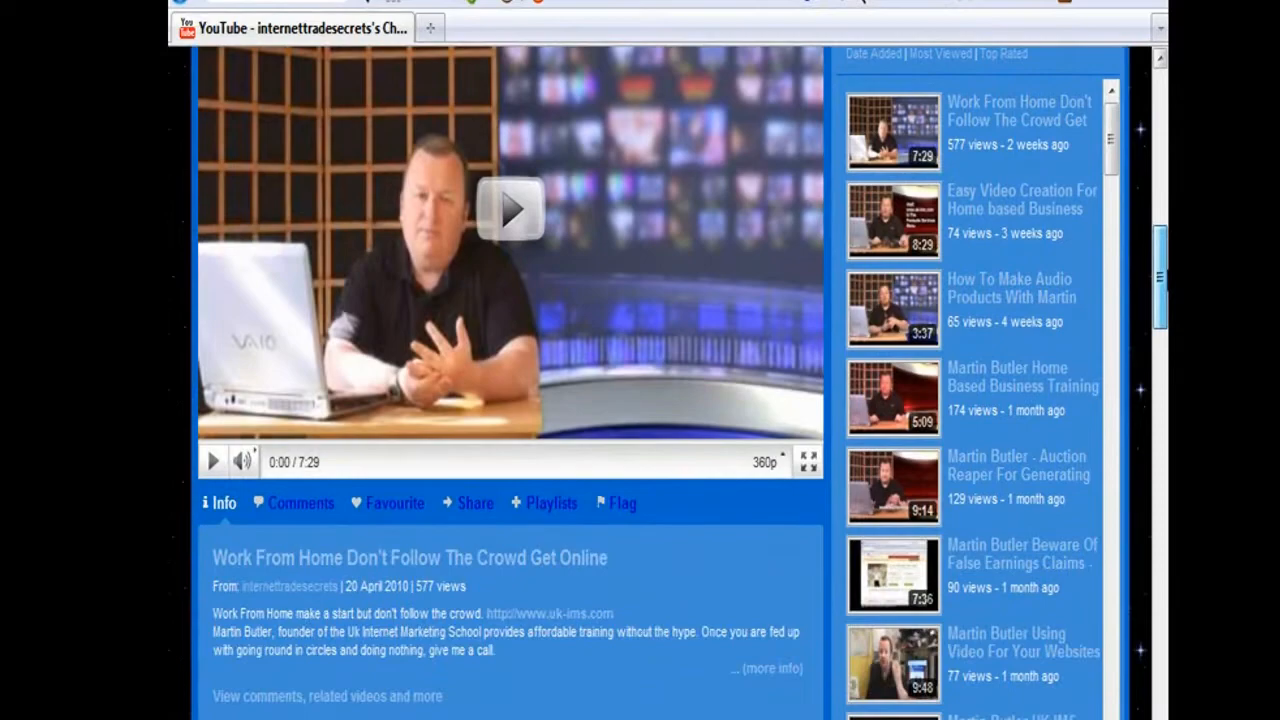
- Set both wrapper and colour palette transparency to 100%
left_click(585, 187)
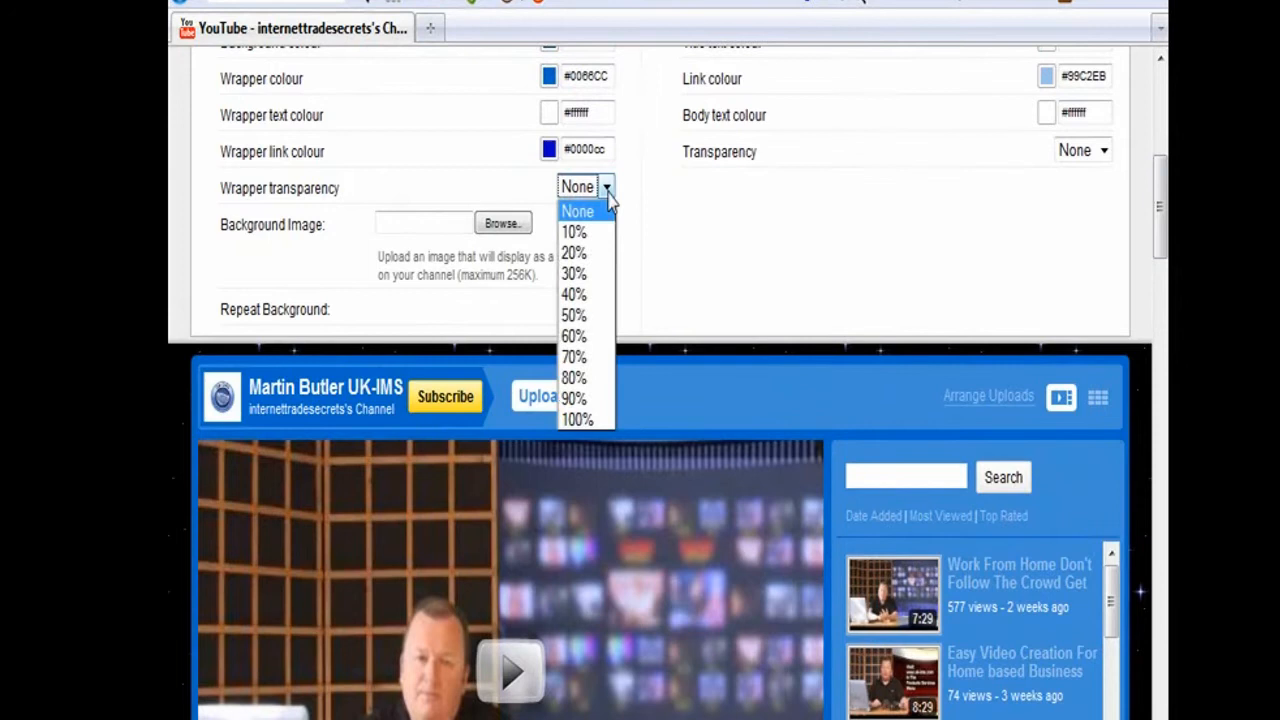
left_click(577, 419)
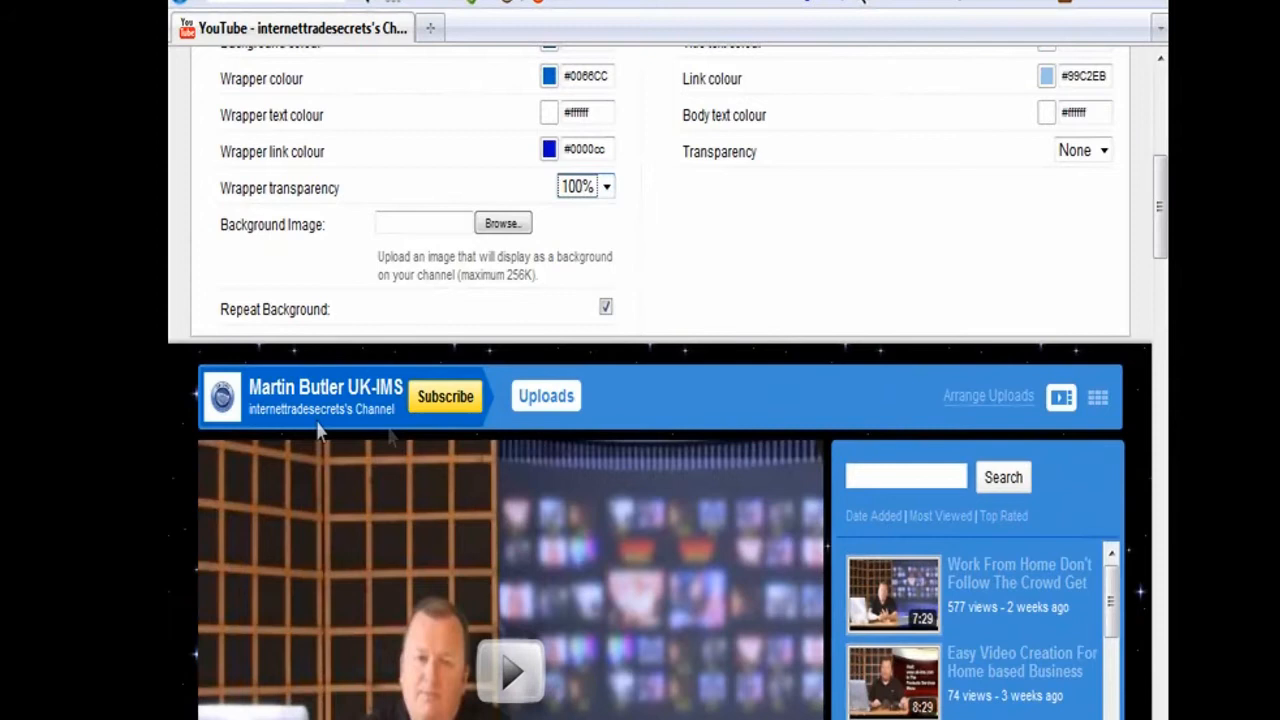
left_click(1082, 150)
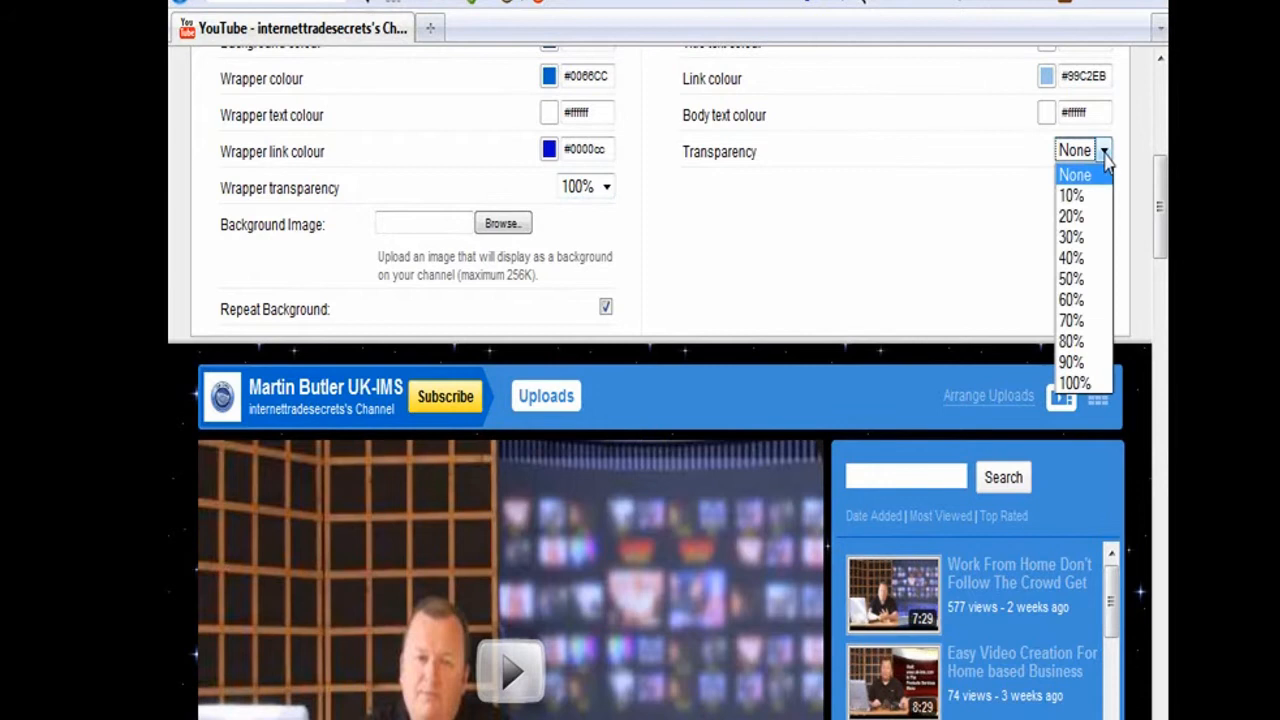
left_click(1074, 382)
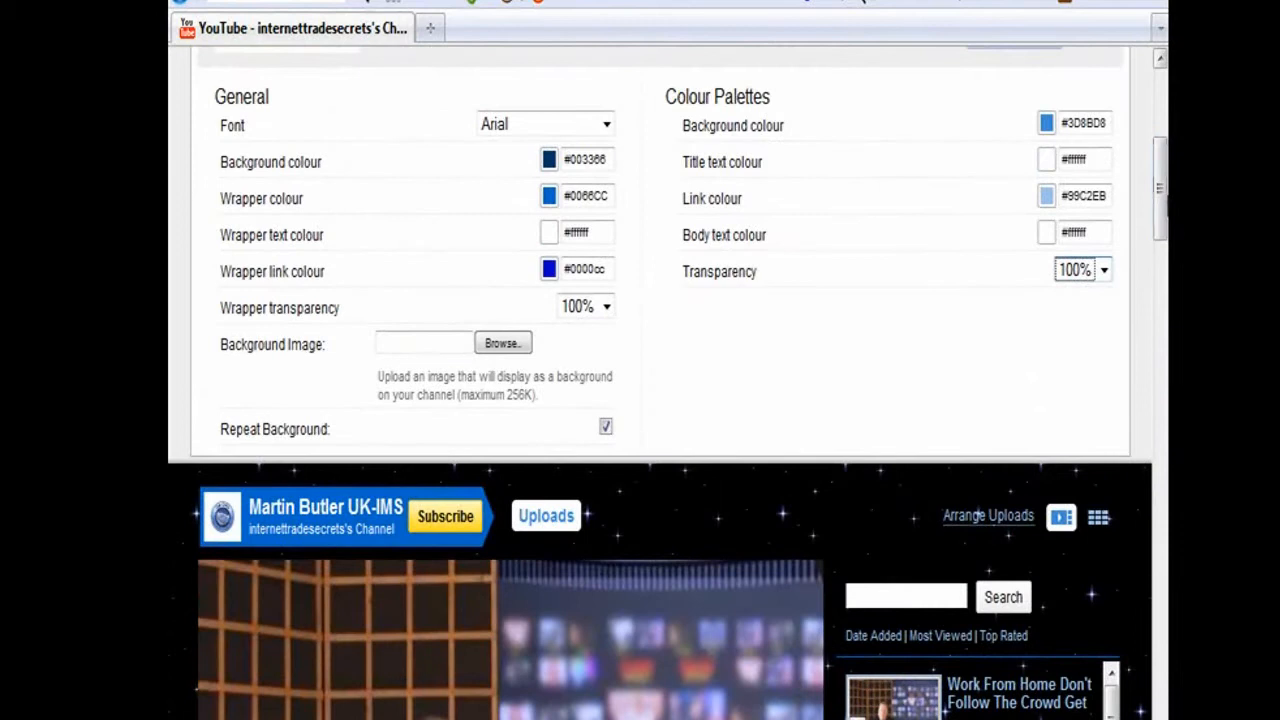
- Lower the colour palette transparency so panels look translucent blue over the stars
left_click(1082, 270)
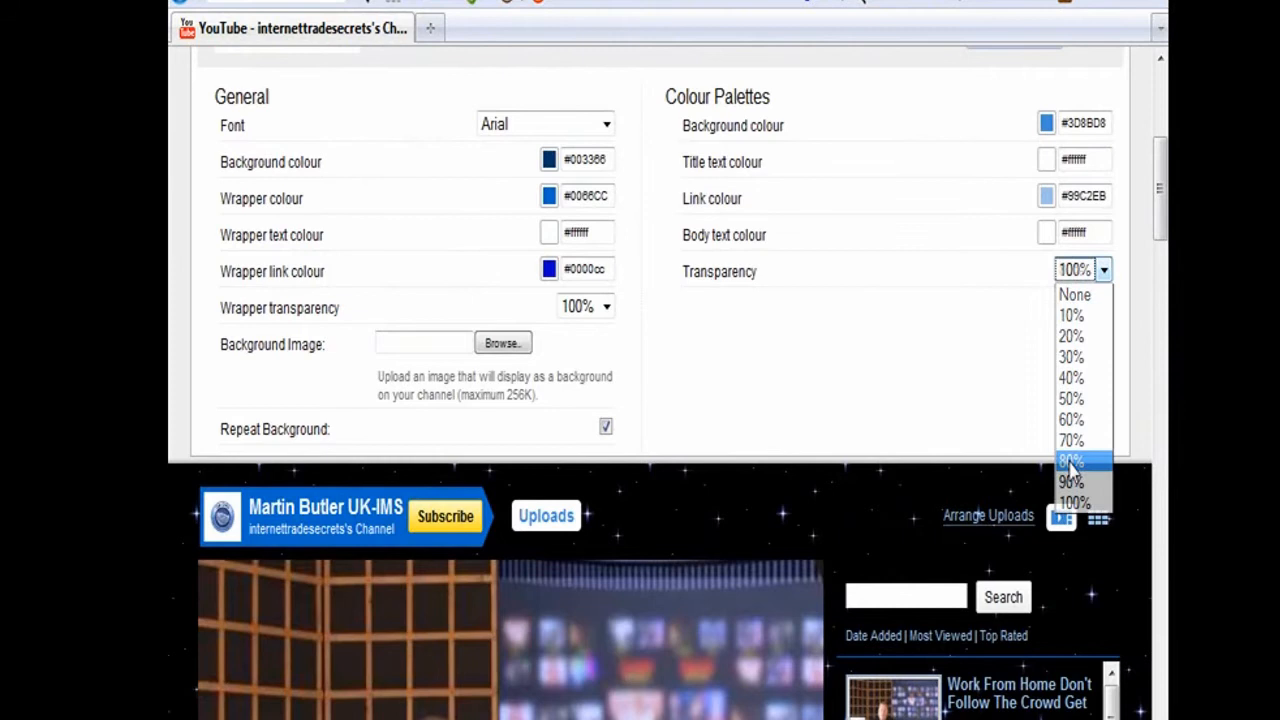
left_click(1071, 461)
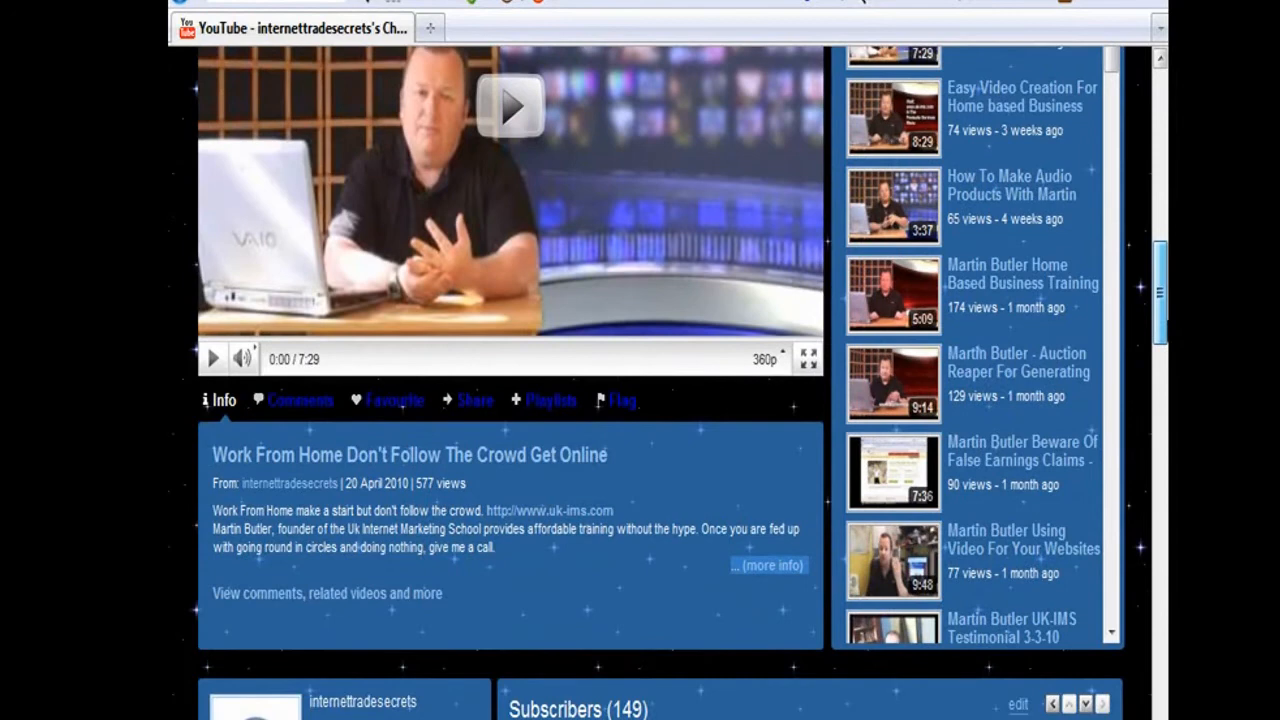
- Scroll back up to the advanced palette transparency options
scroll("up", 3)
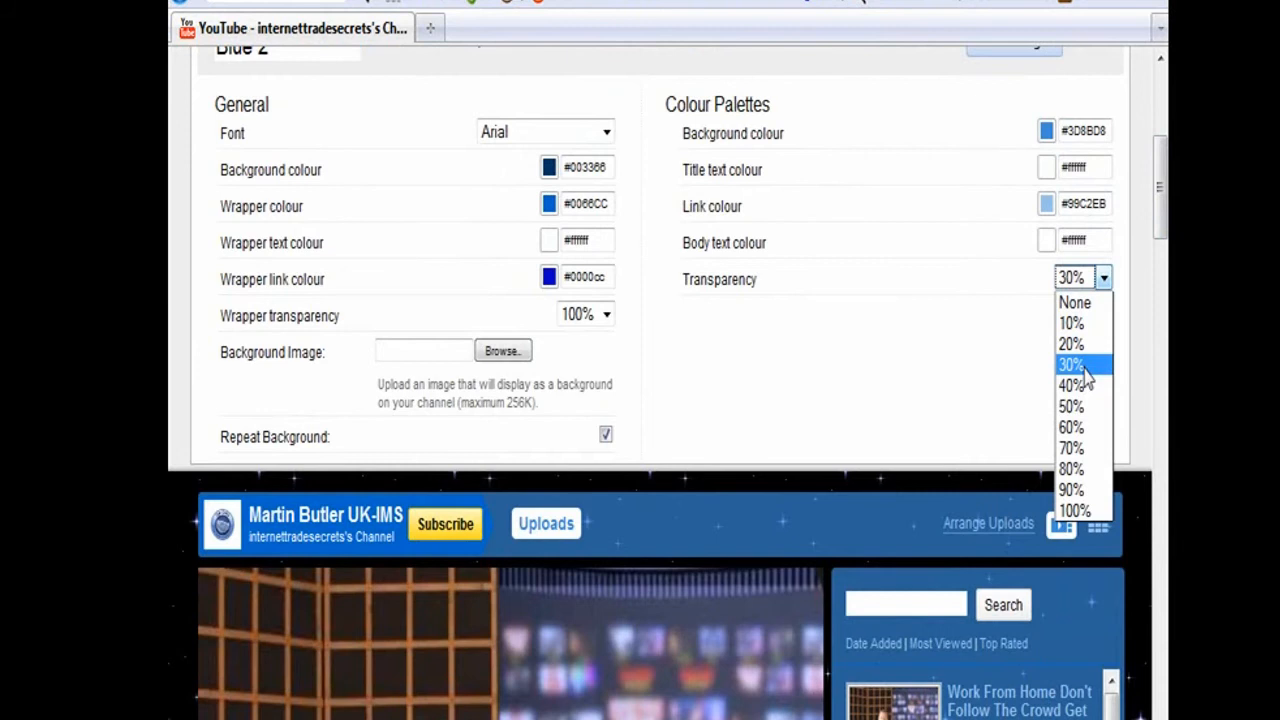
mouse_move(1075, 469)
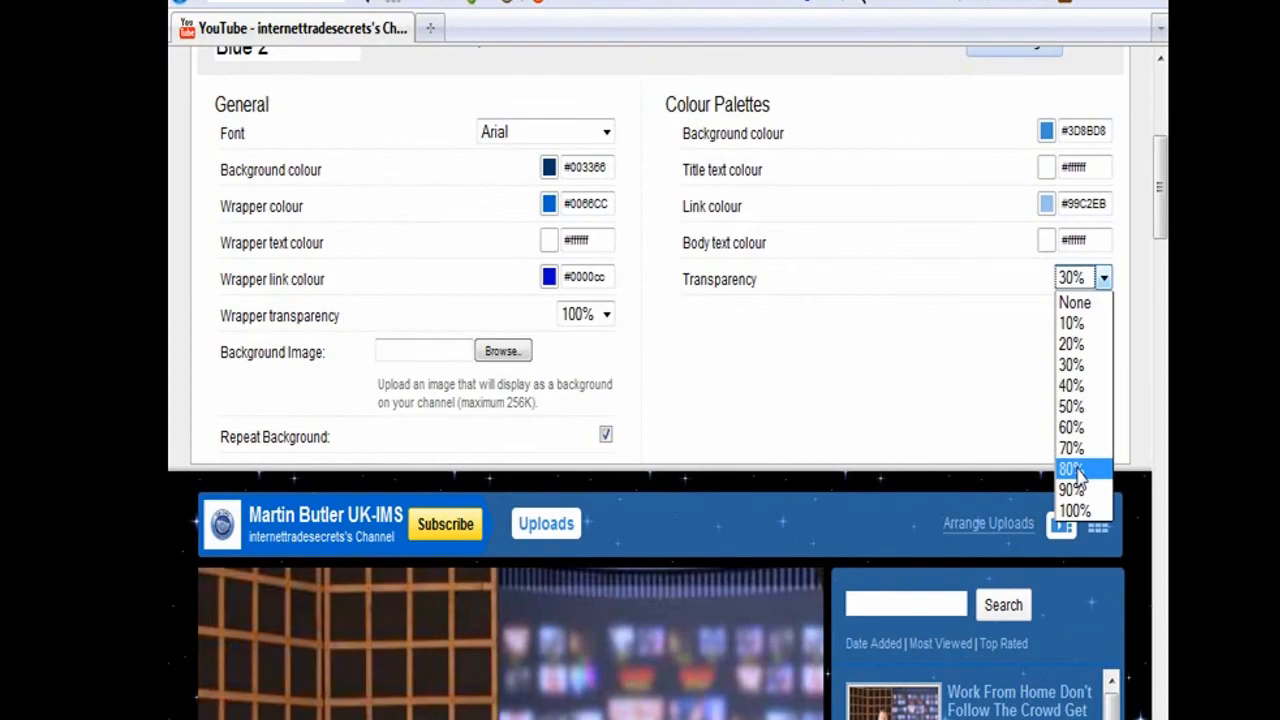